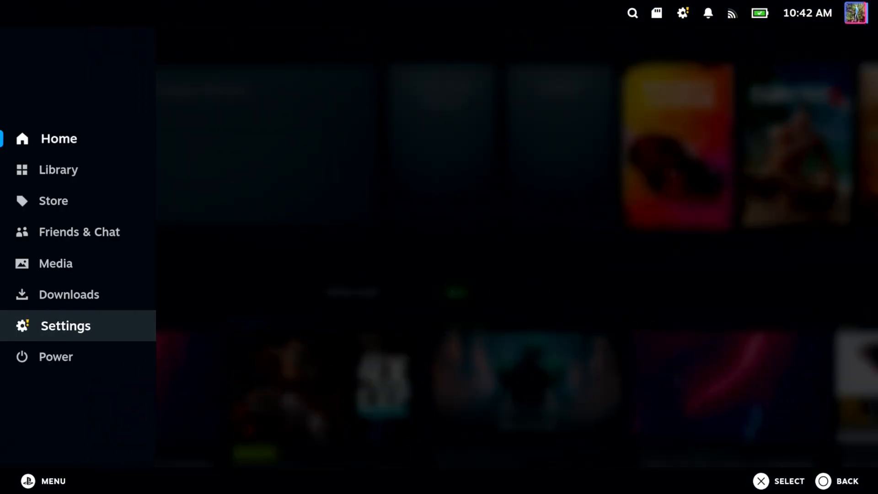
Open Settings and go to the Bluetooth page listing paired devices
{"action": "left_click", "coordinate": [64, 325]}
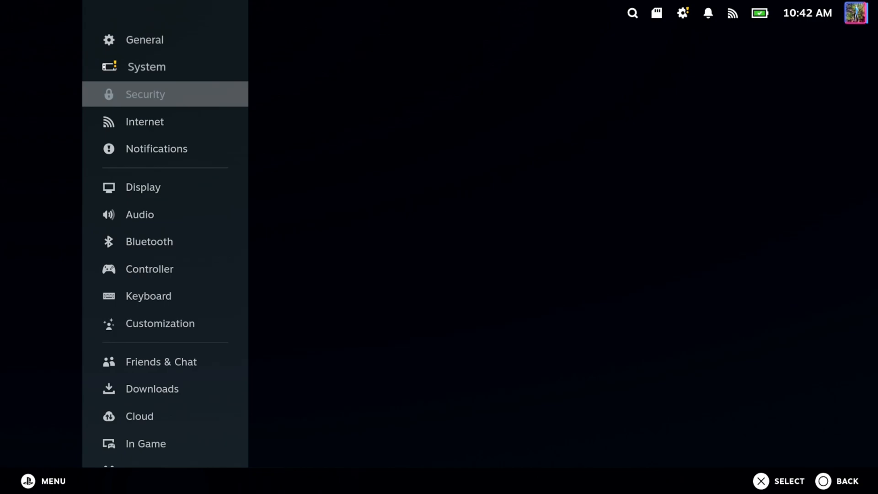
{"action": "left_click", "coordinate": [150, 241]}
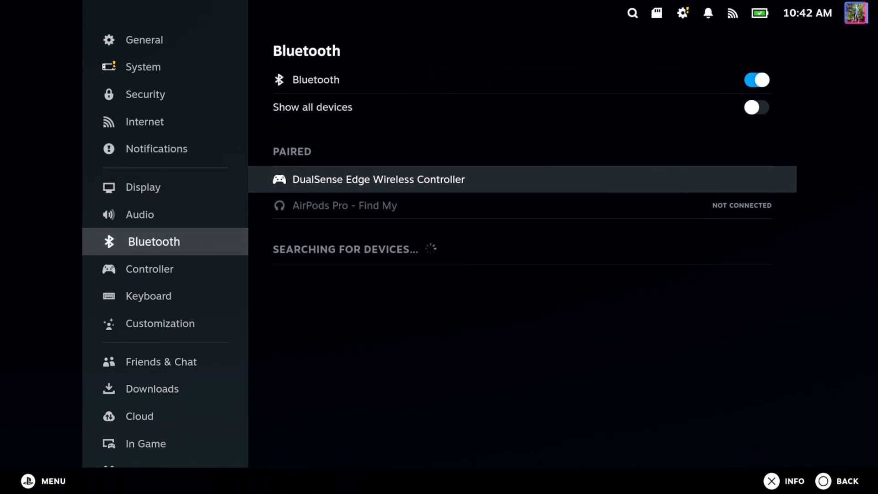
Open the DualSense Edge Wireless Controller's details and highlight Forget Device
{"action": "left_click", "coordinate": [378, 179]}
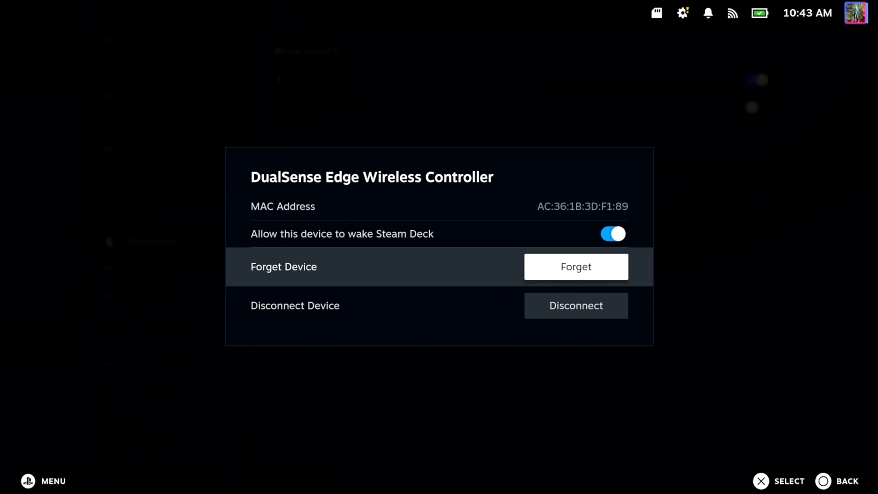
{"action": "key", "text": "Escape"}
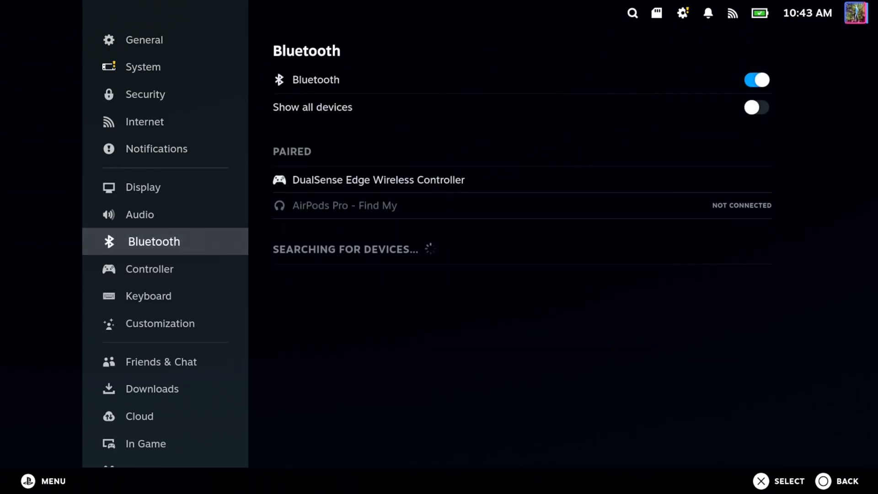
{"action": "left_click", "coordinate": [378, 180]}
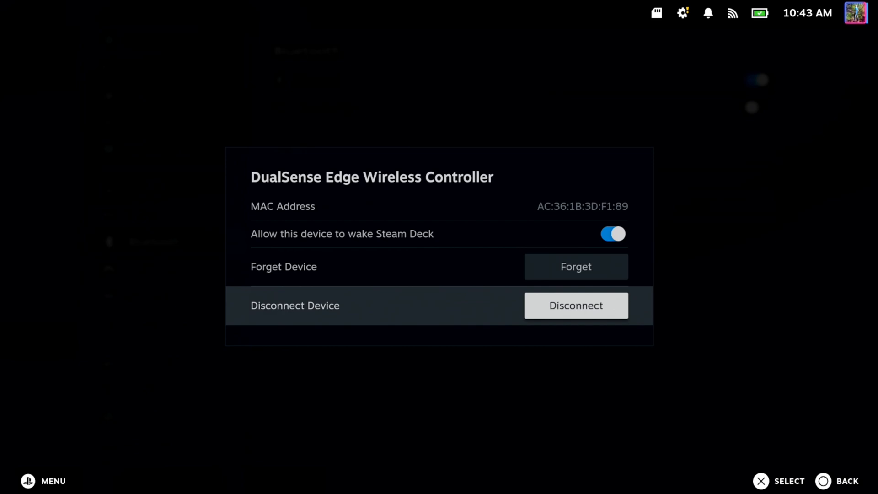
{"action": "key", "text": "up"}
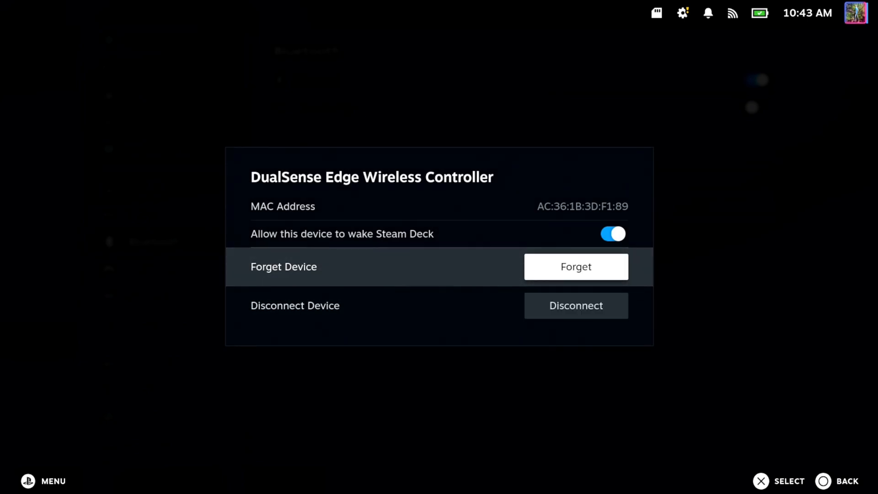